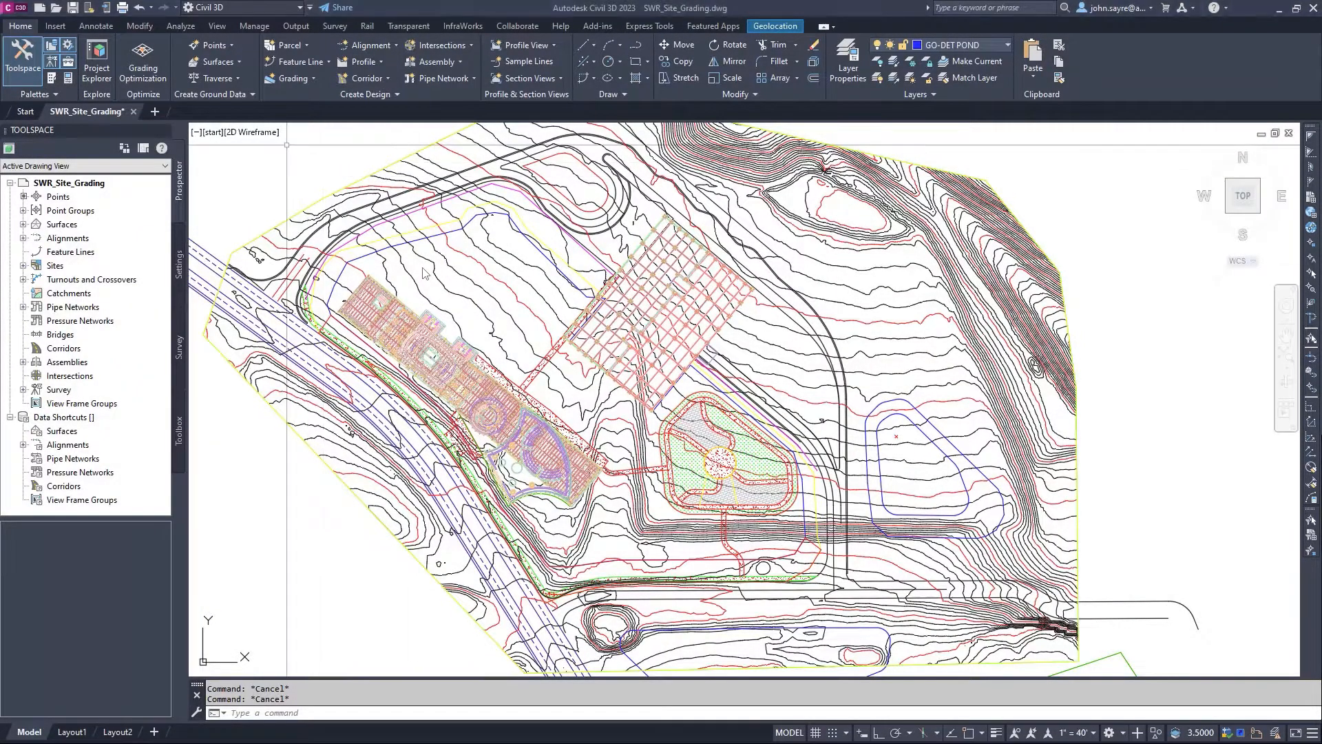
Show the Grading Optimization Help Center from the Analyze ribbon beside the site drawing.
left_click(179, 26)
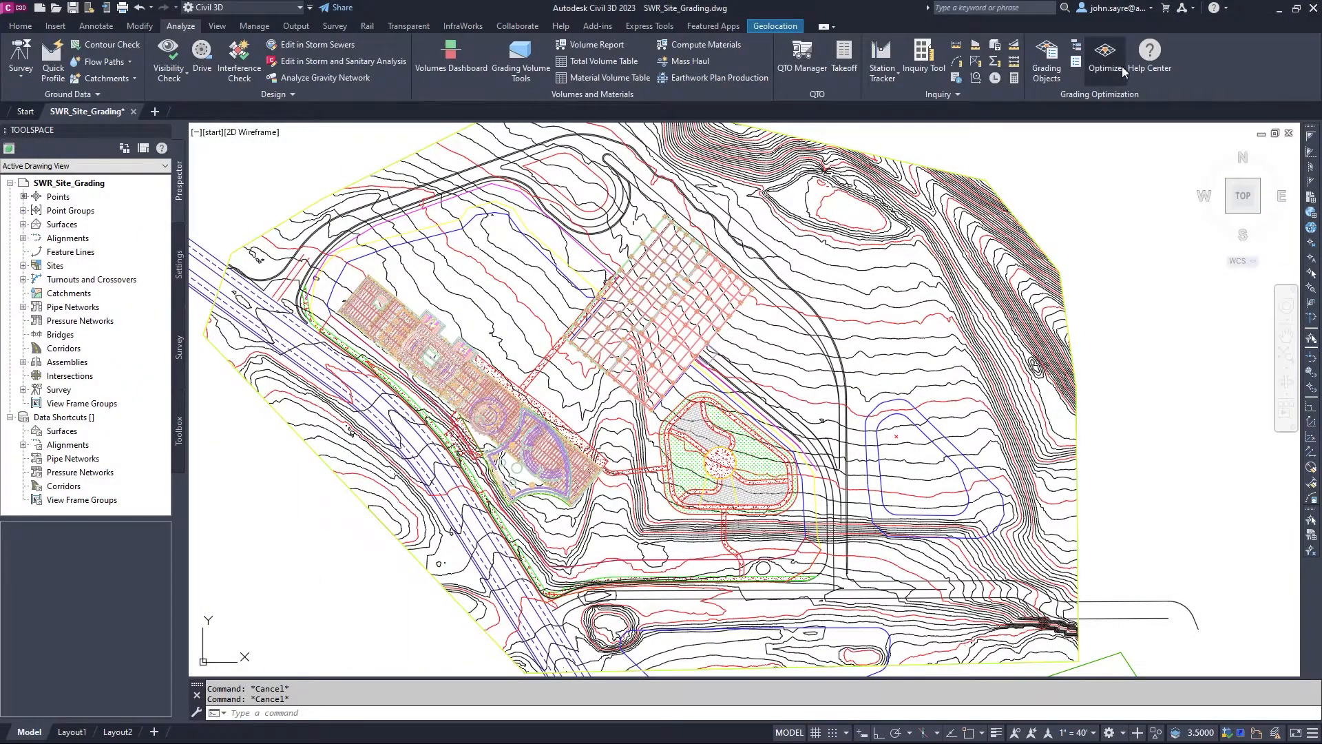
left_click(1148, 55)
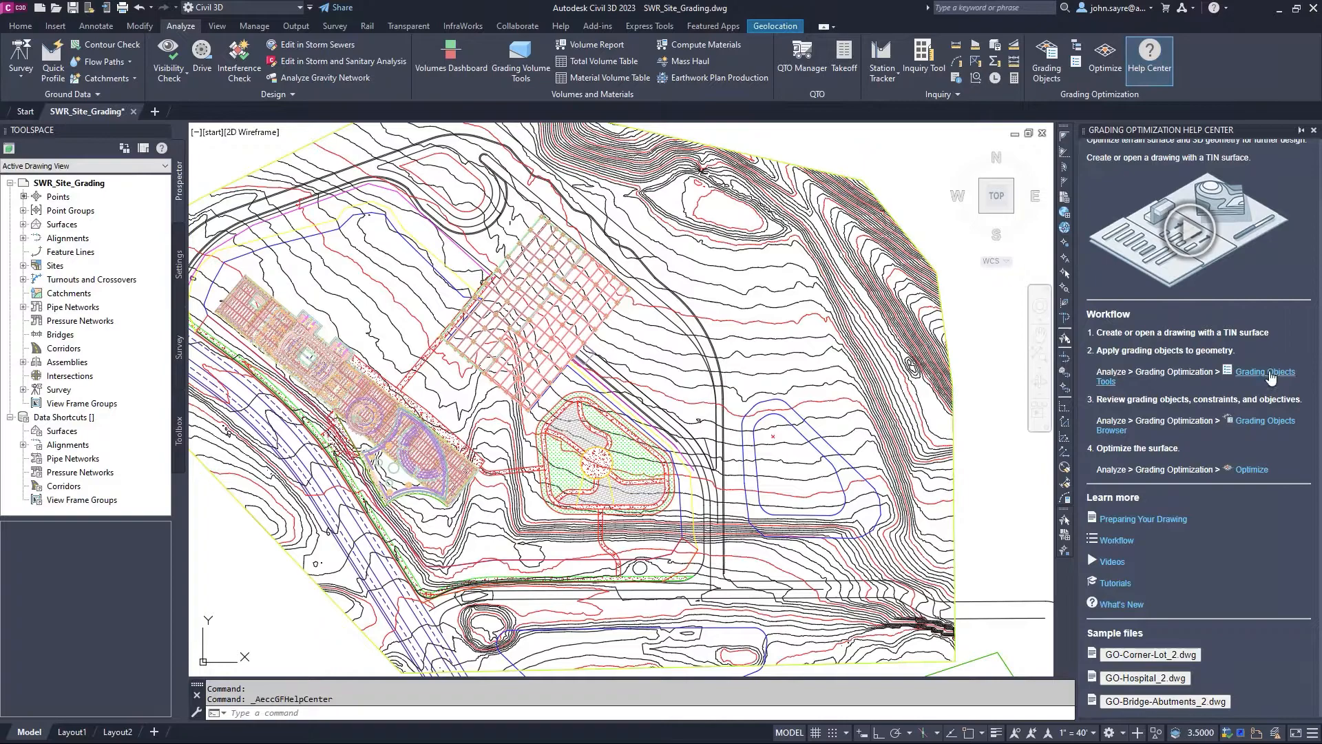
View the Grading Optimization videos page online, then hide the Help Center to return to the drawing.
left_click(1263, 376)
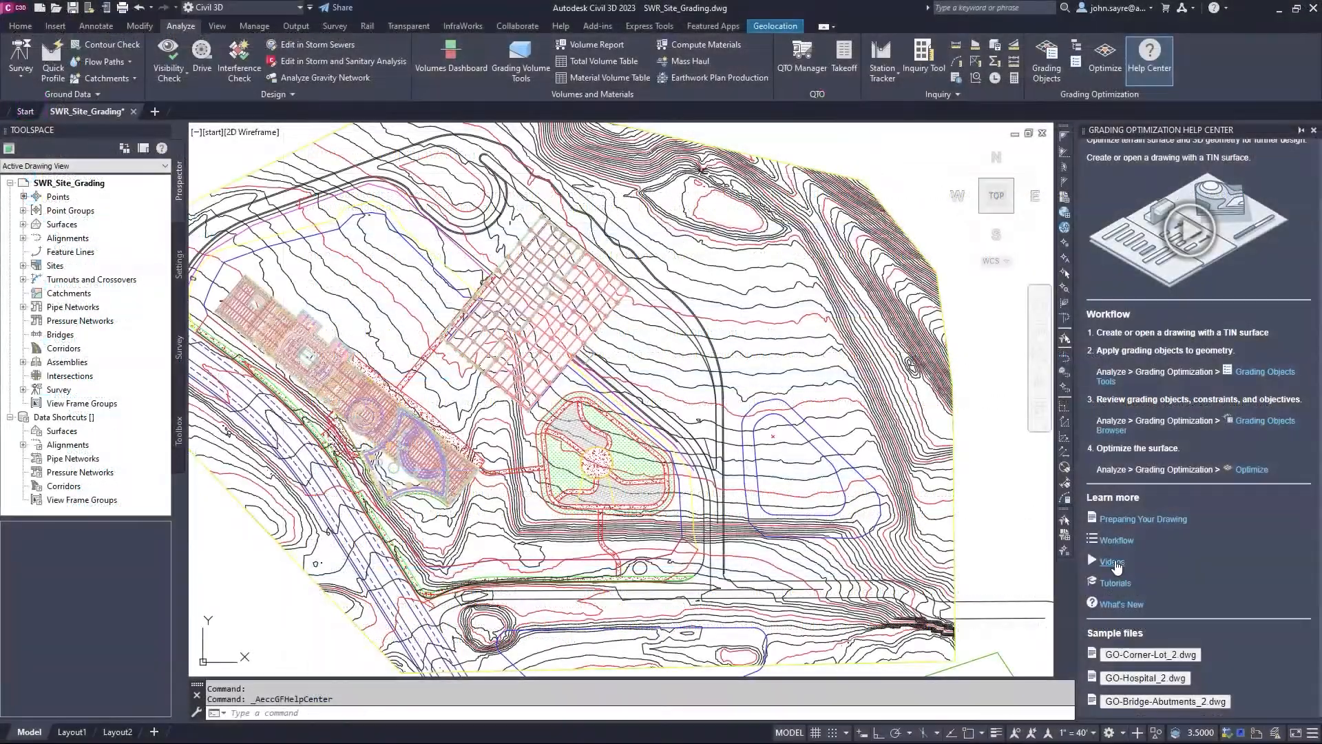
left_click(1111, 560)
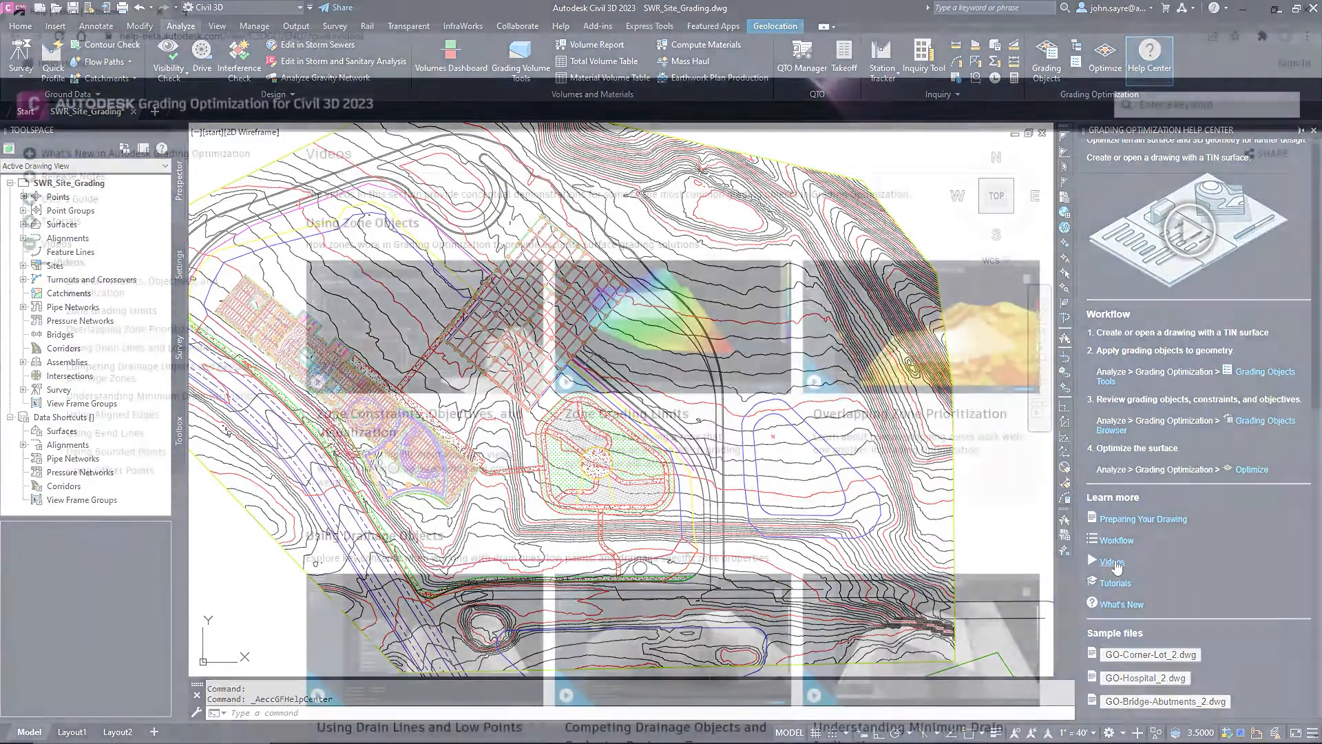
left_click(1110, 561)
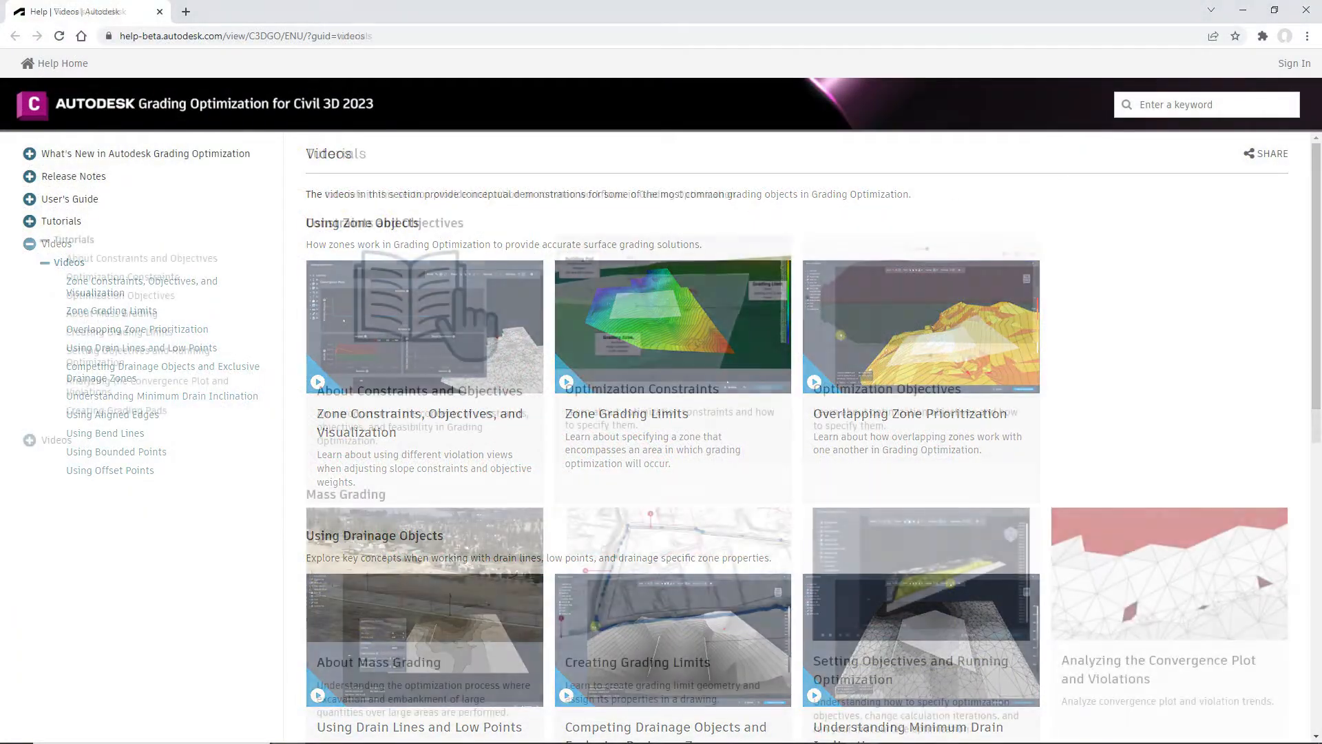
left_click(61, 221)
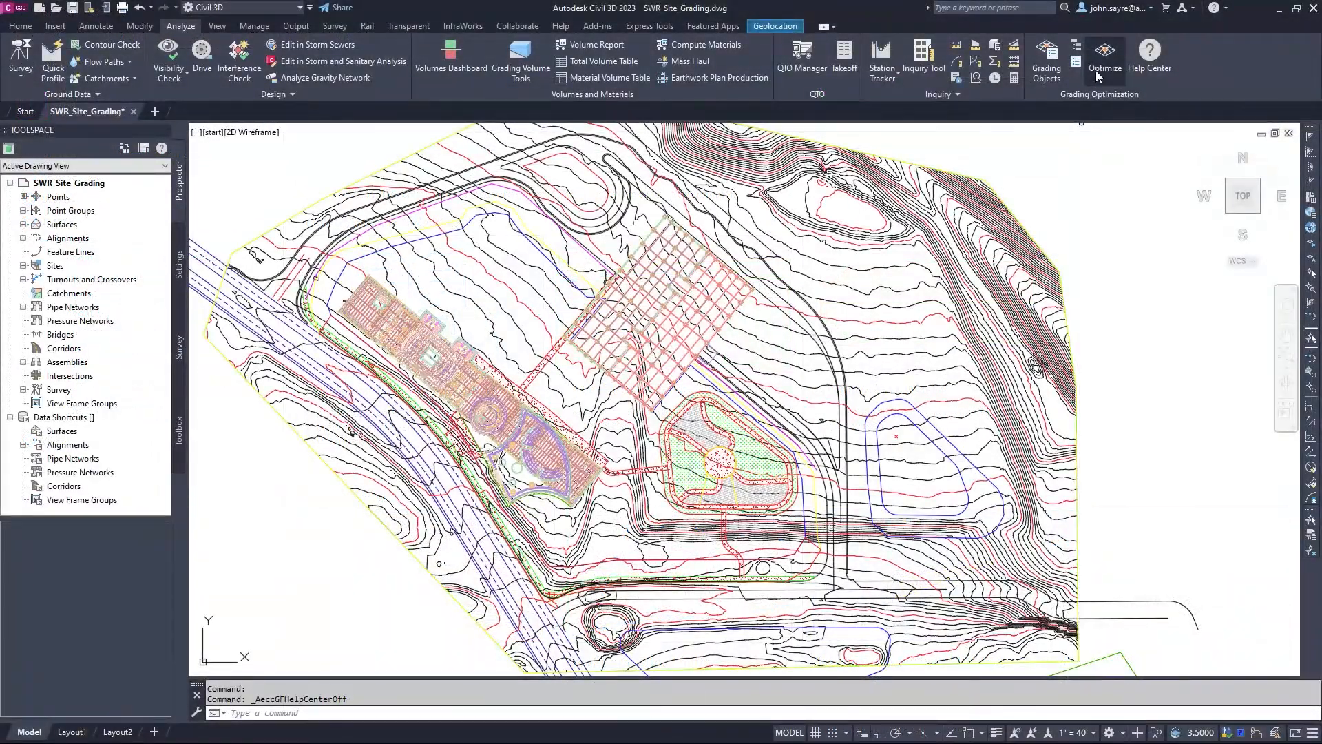
Launch Grading Optimization on the default EG surface and dismiss its scrolled help panel.
left_click(1104, 55)
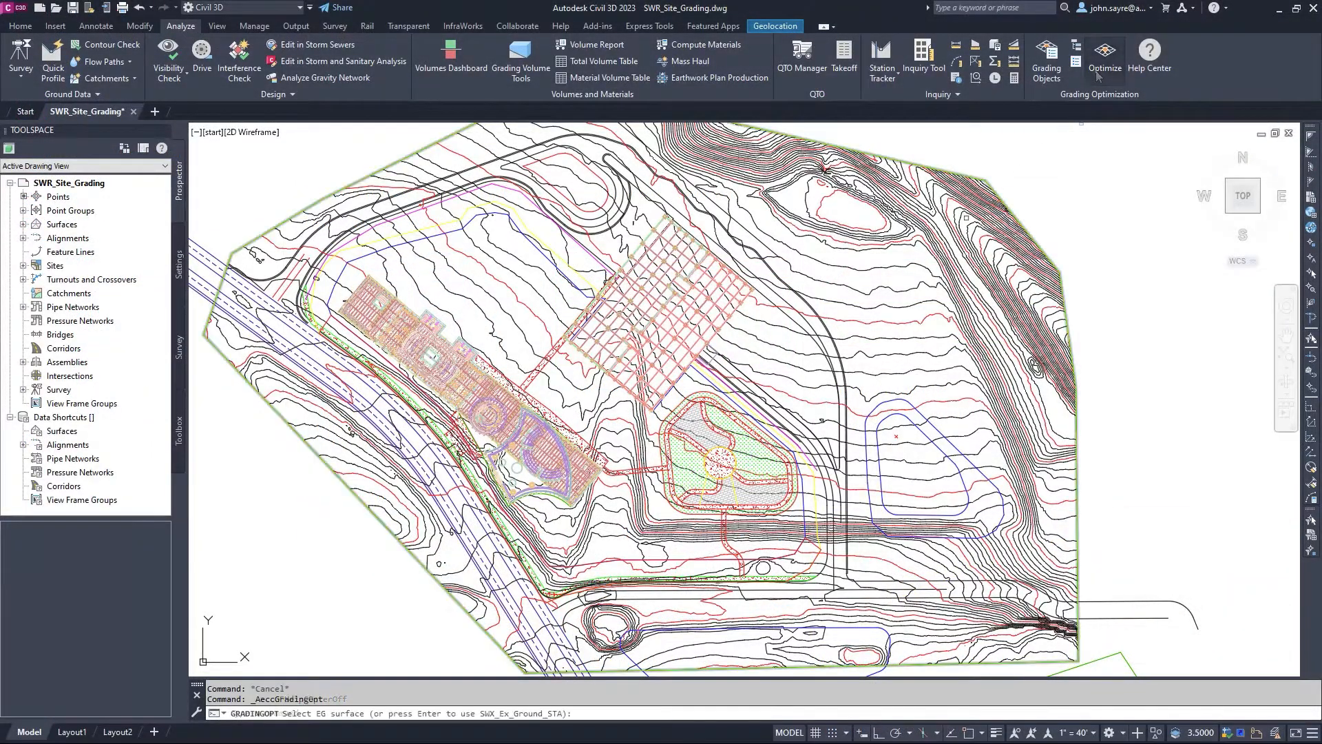
left_click(1104, 58)
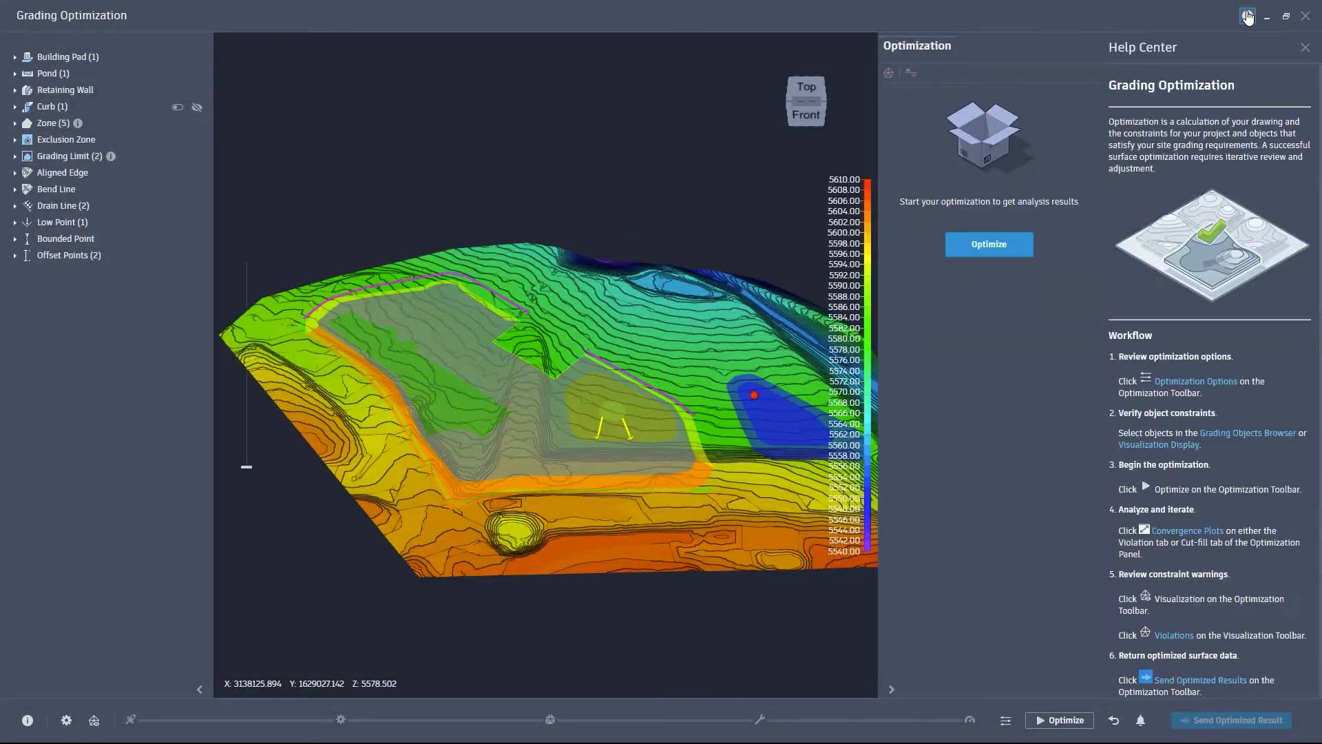
scroll("down", 3)
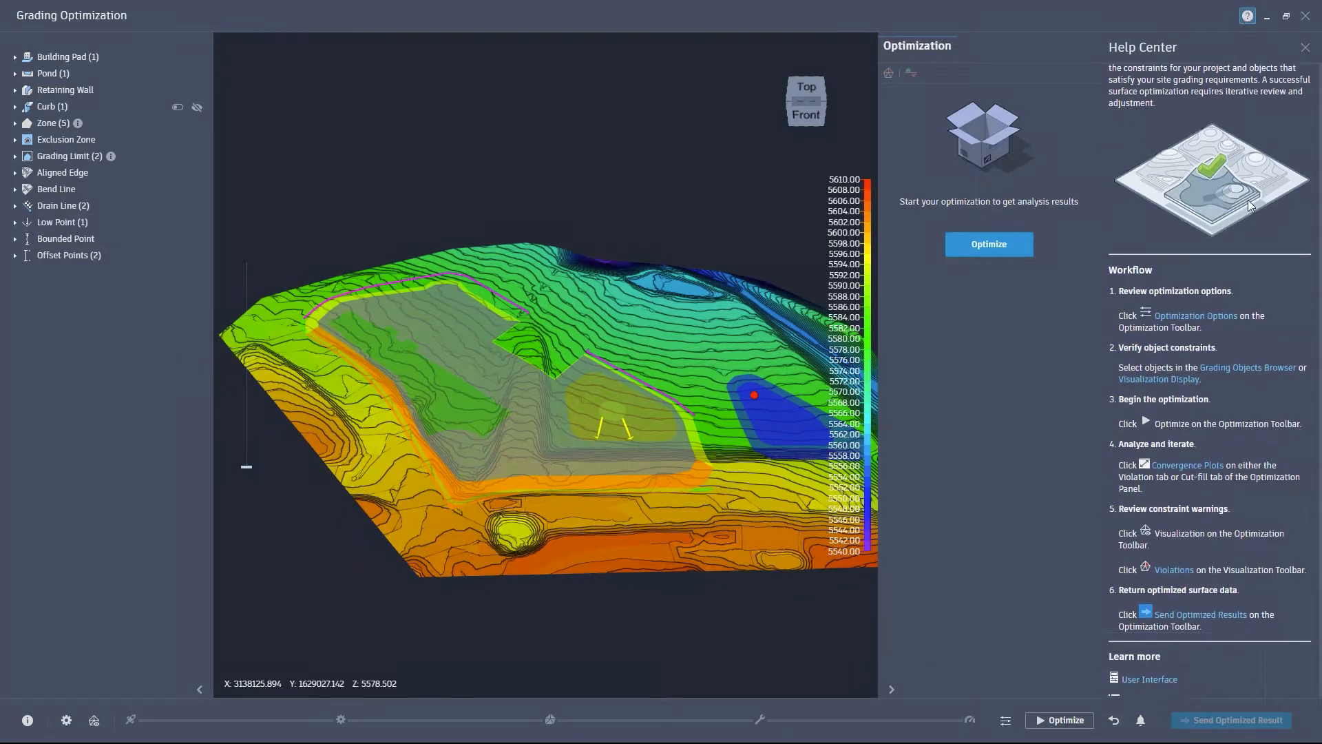
scroll("down", 3)
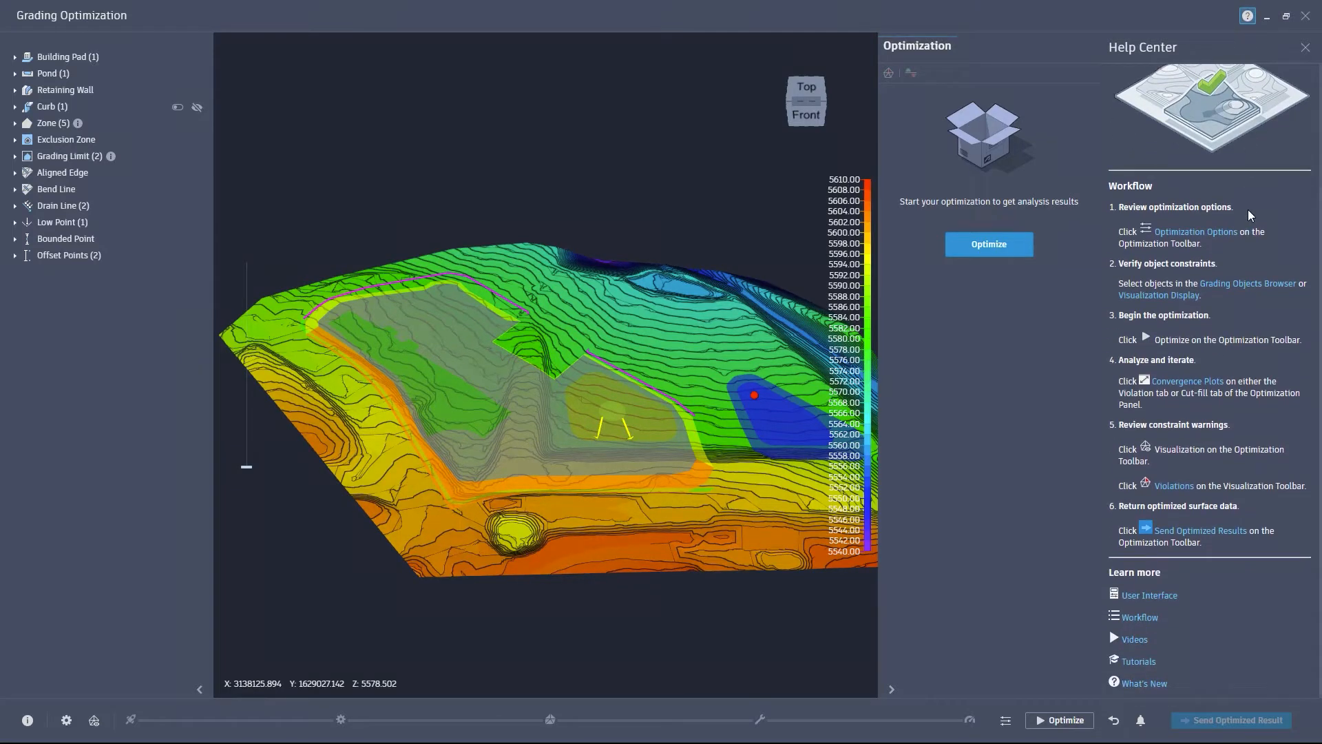
left_click(1305, 47)
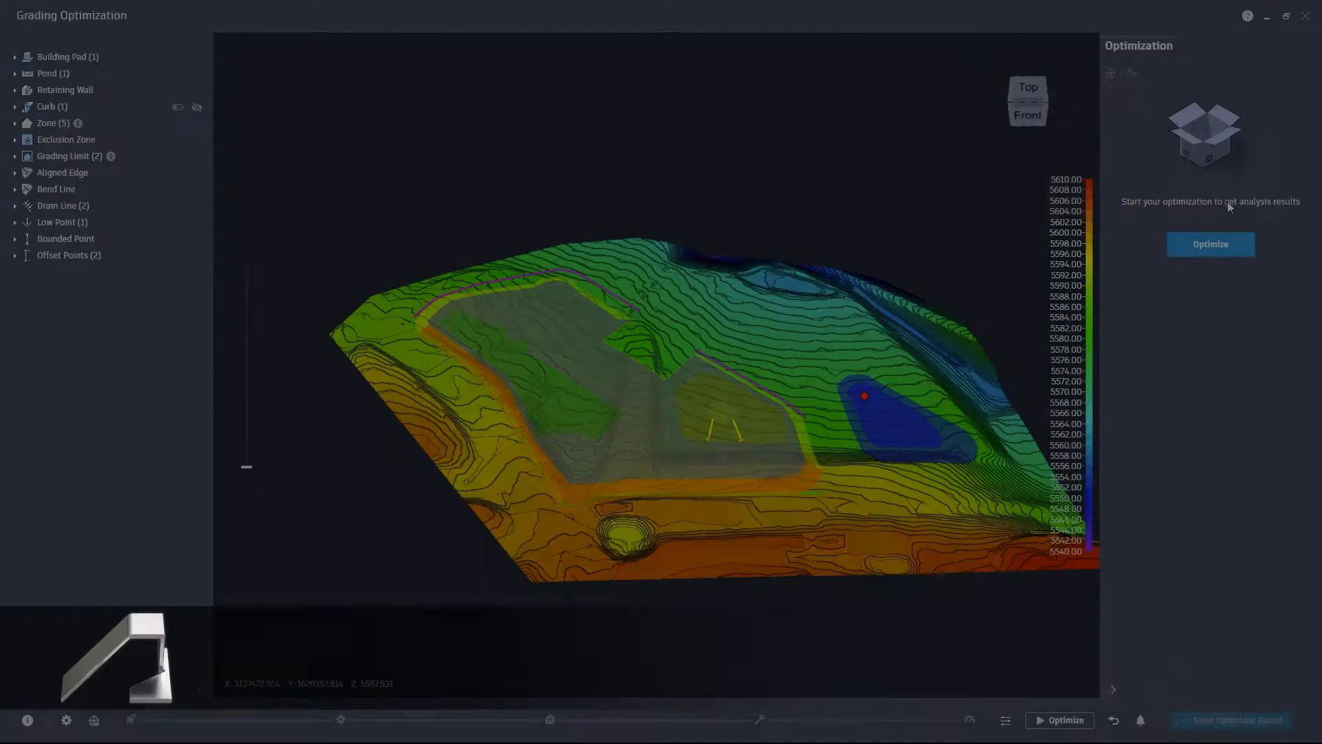
Start the optimization run so slope violations and the feasibility convergence plot appear.
left_click(1210, 243)
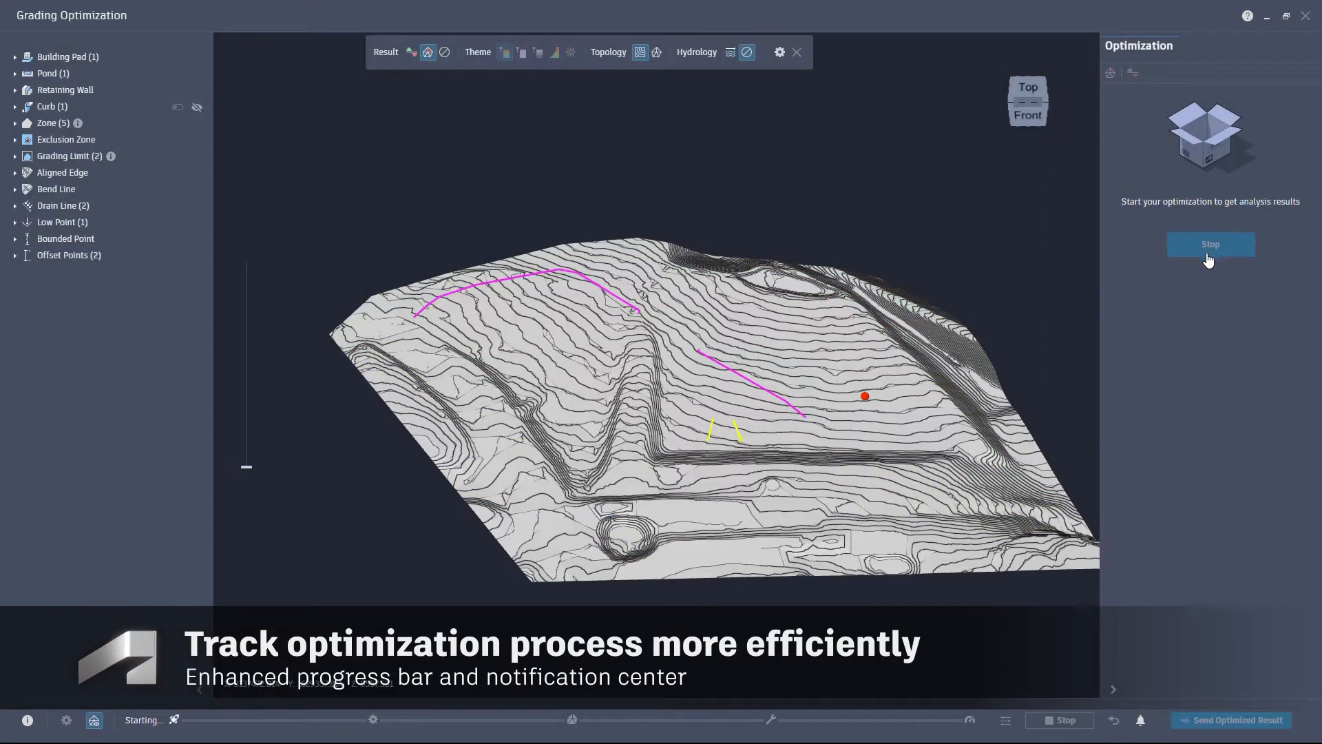
left_click(1210, 245)
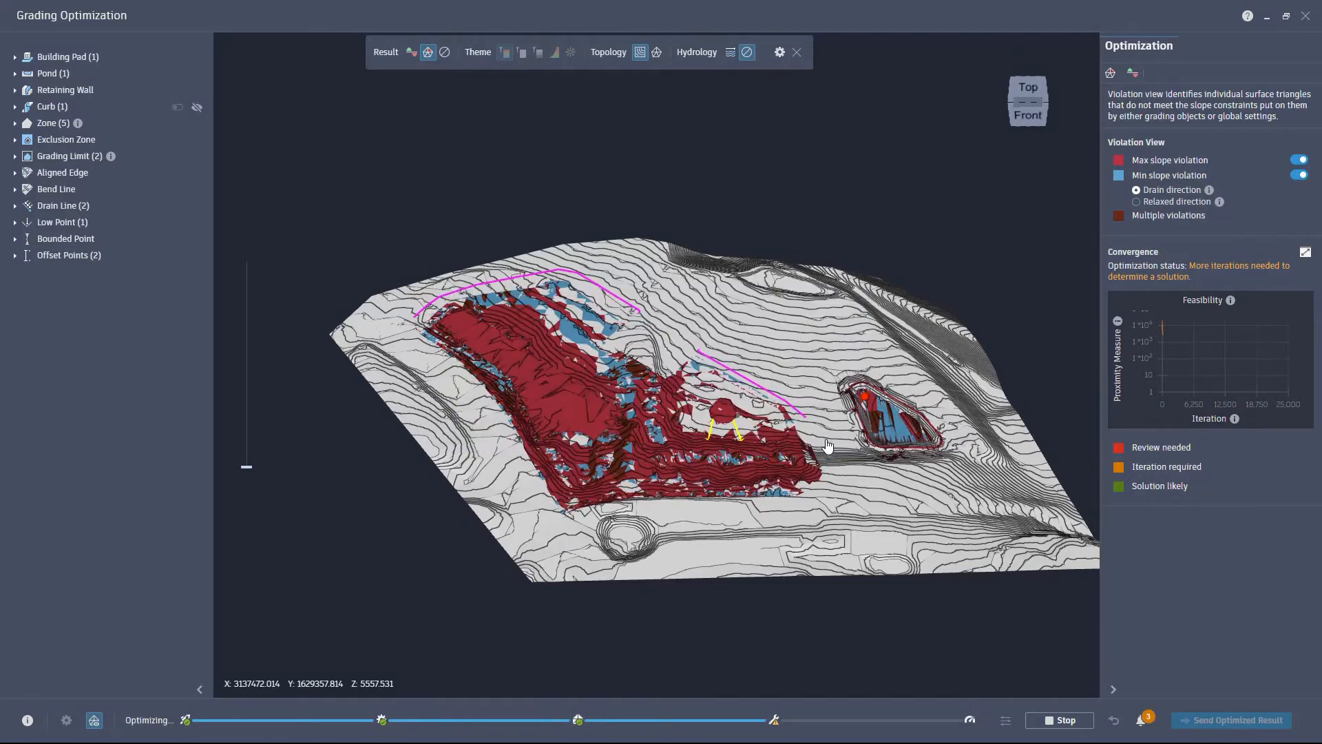
Read the Notification Center warnings about steep terrain and grading limit edges, then hide them.
left_click(1145, 720)
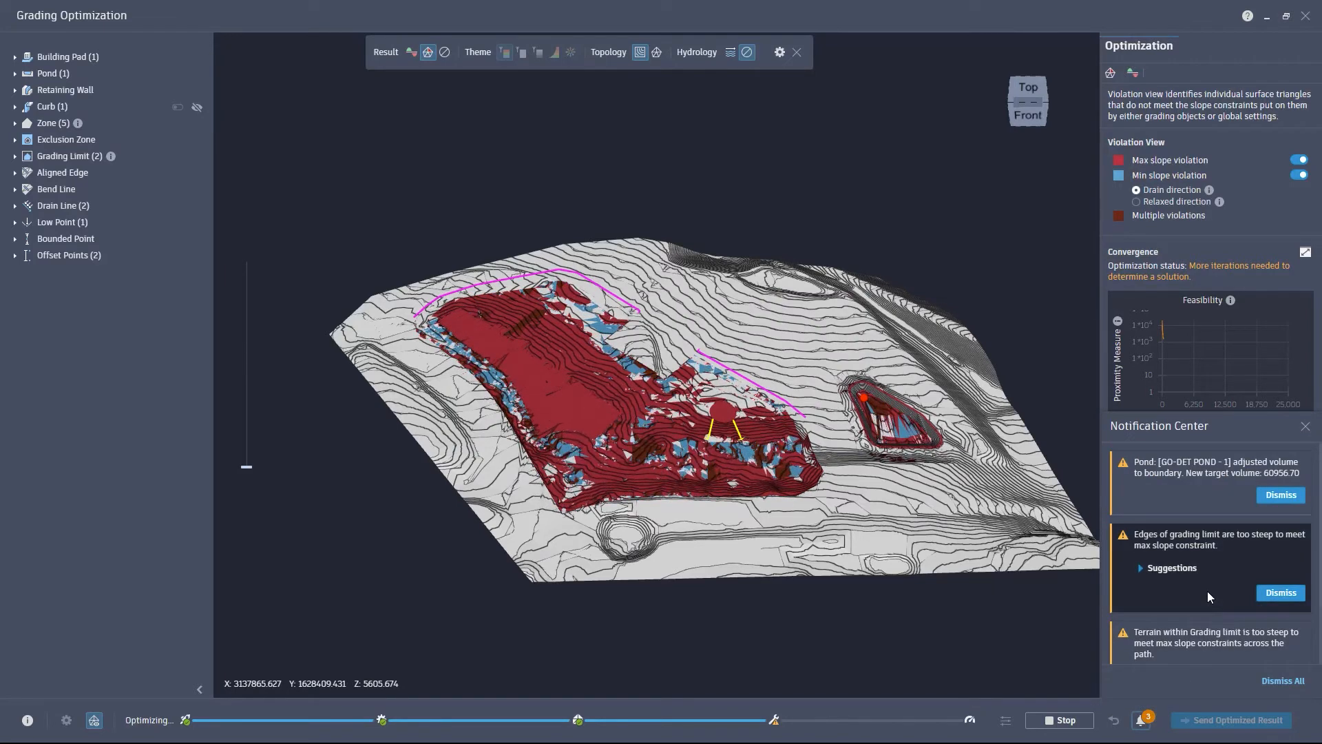
left_click(1140, 567)
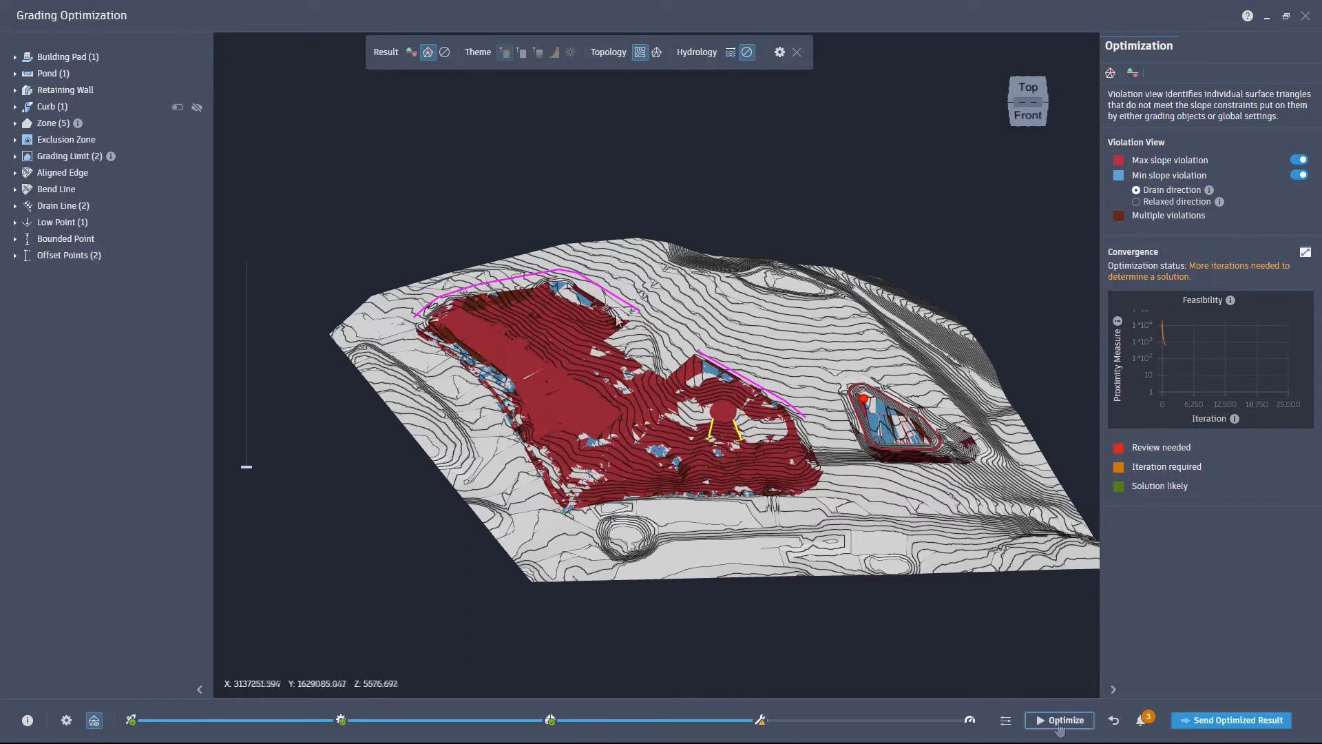
Set the Grading Limit's Max slope to 33 and return to the optimization results.
left_click(68, 155)
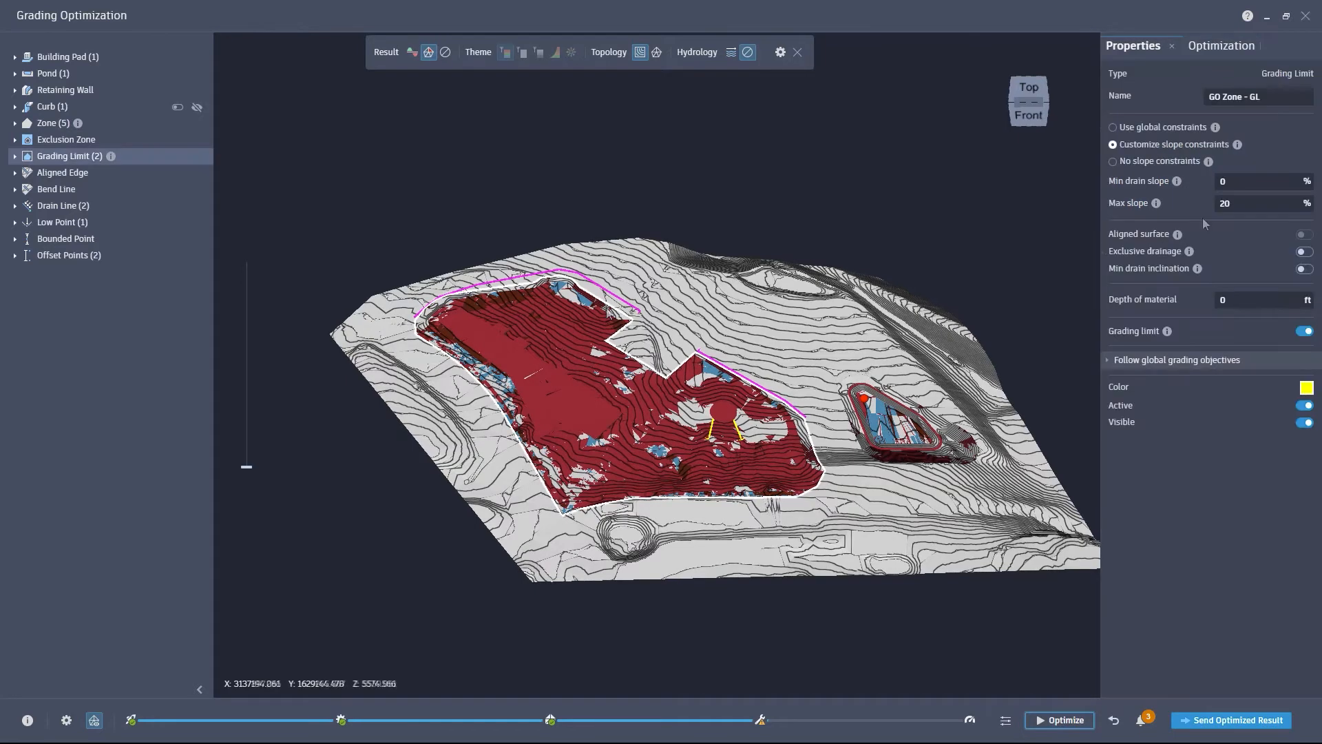
type("33")
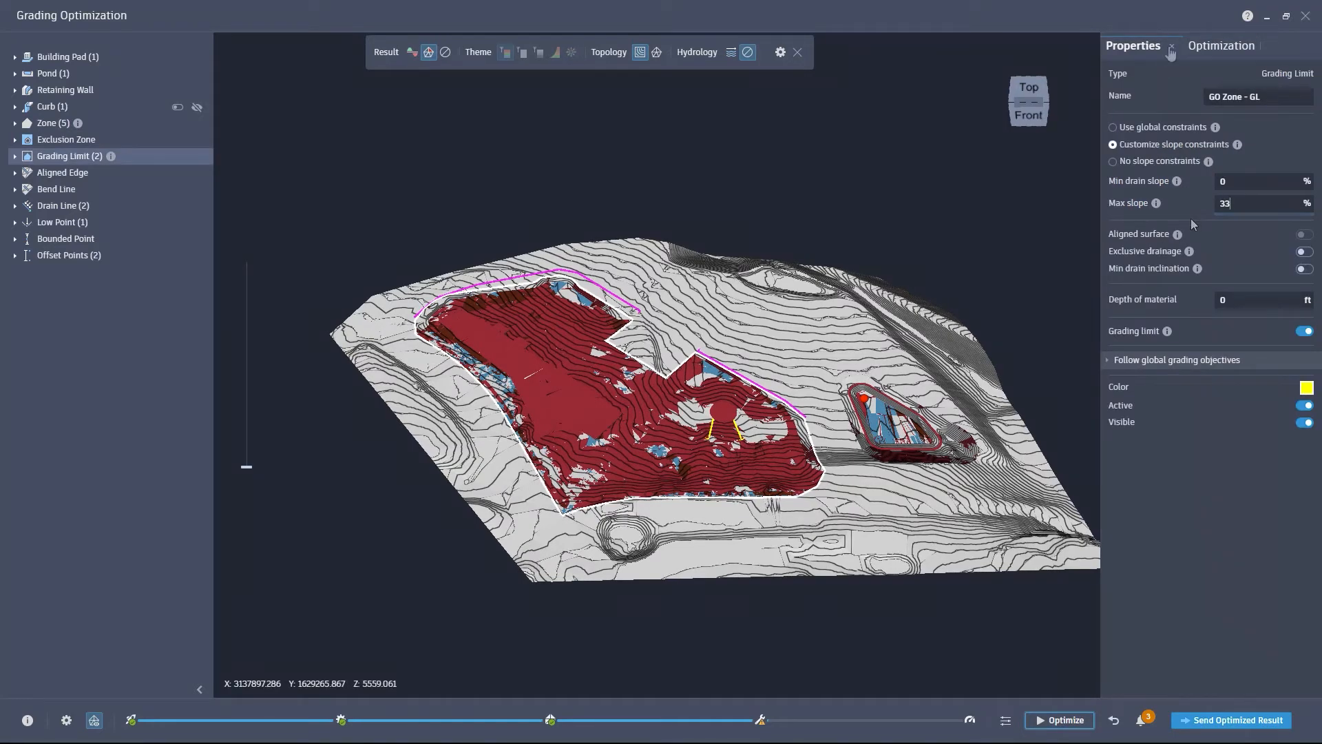
left_click(1220, 45)
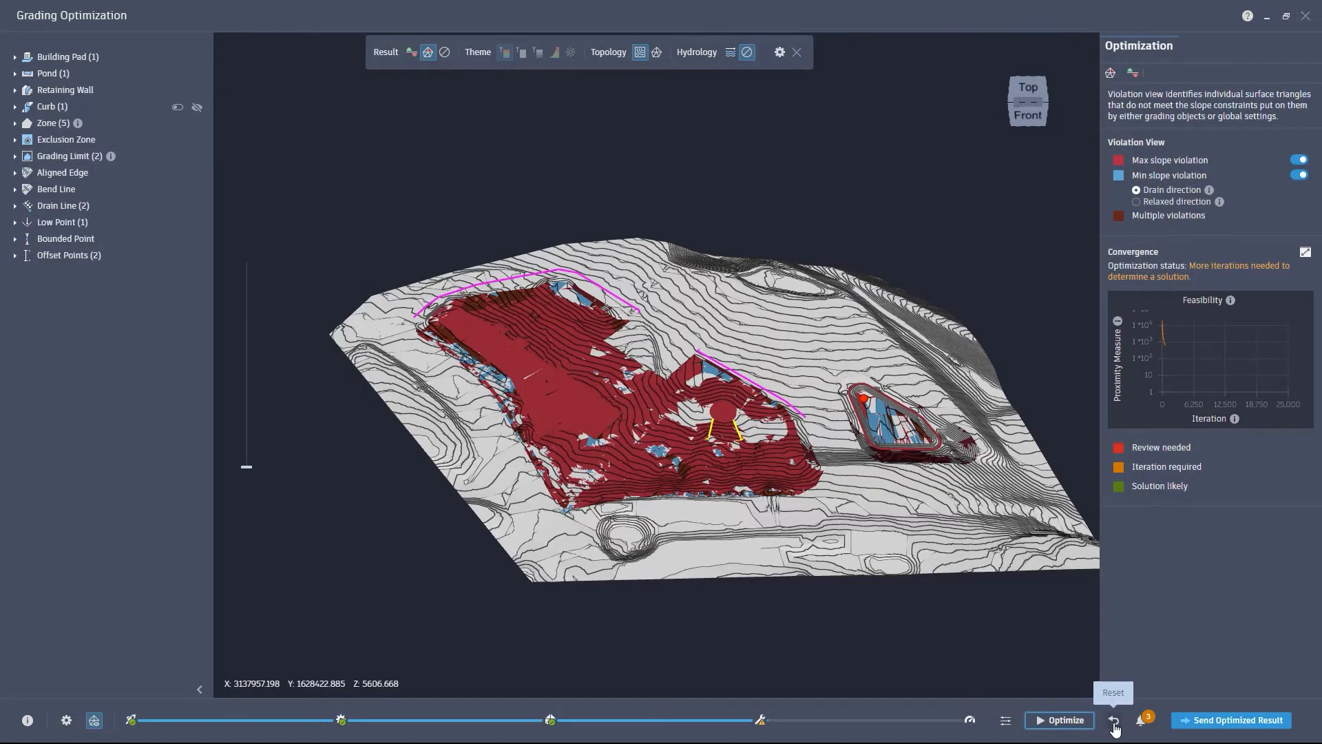
Reset and rerun the optimization at the 33% limit, viewing the feasibility, volume and smoothness convergence plots.
left_click(1113, 719)
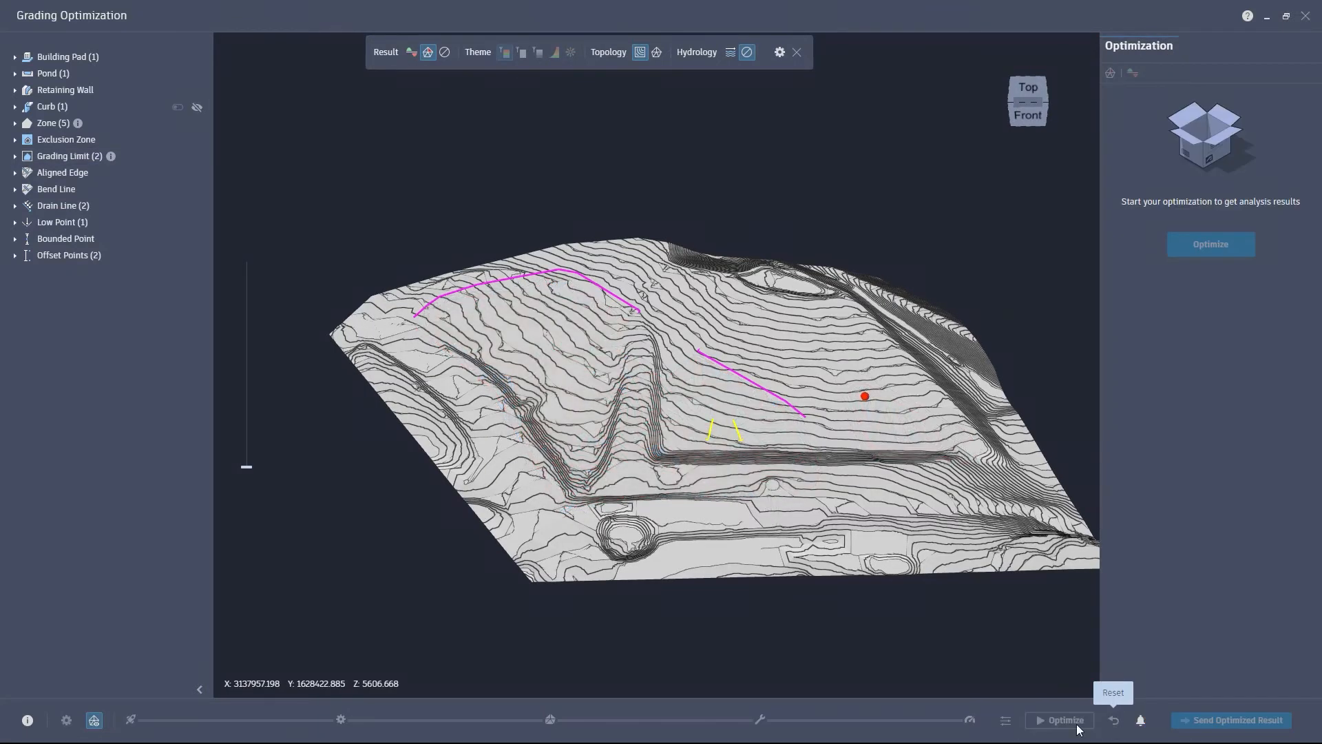
left_click(1064, 719)
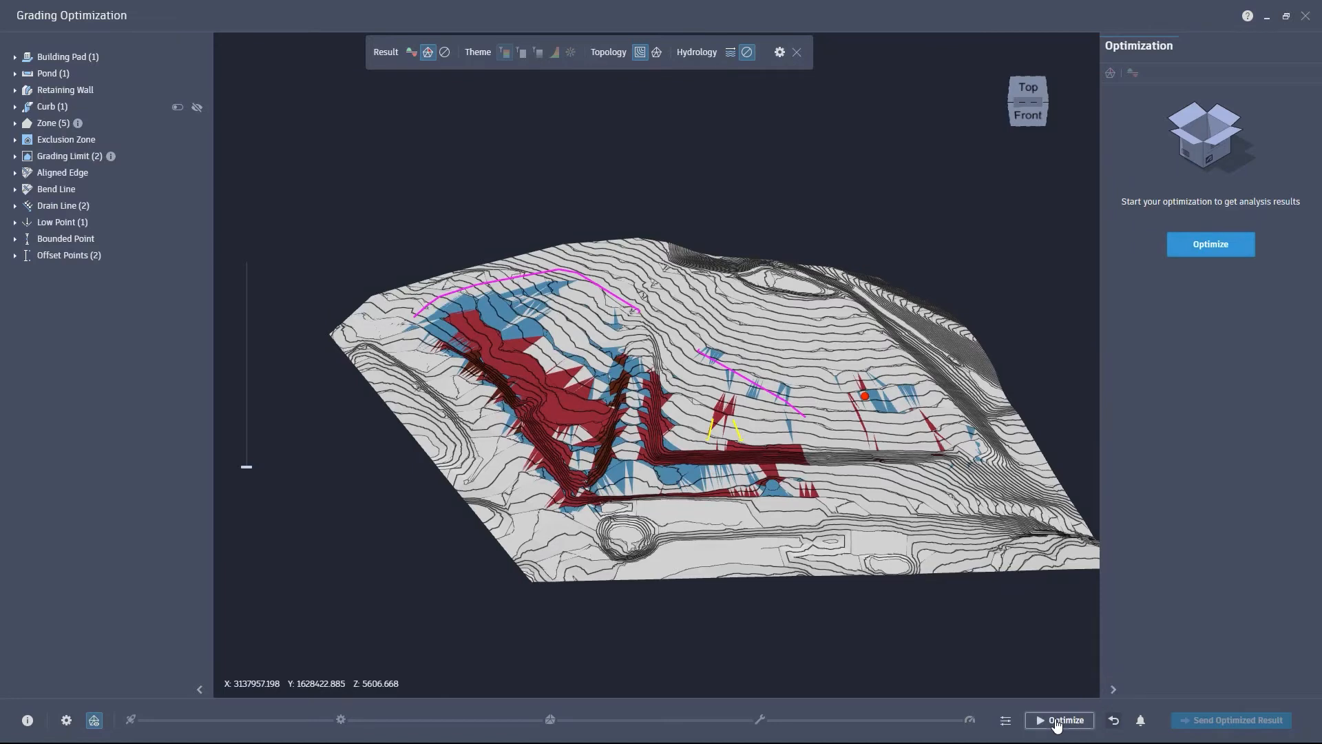
left_click(1209, 244)
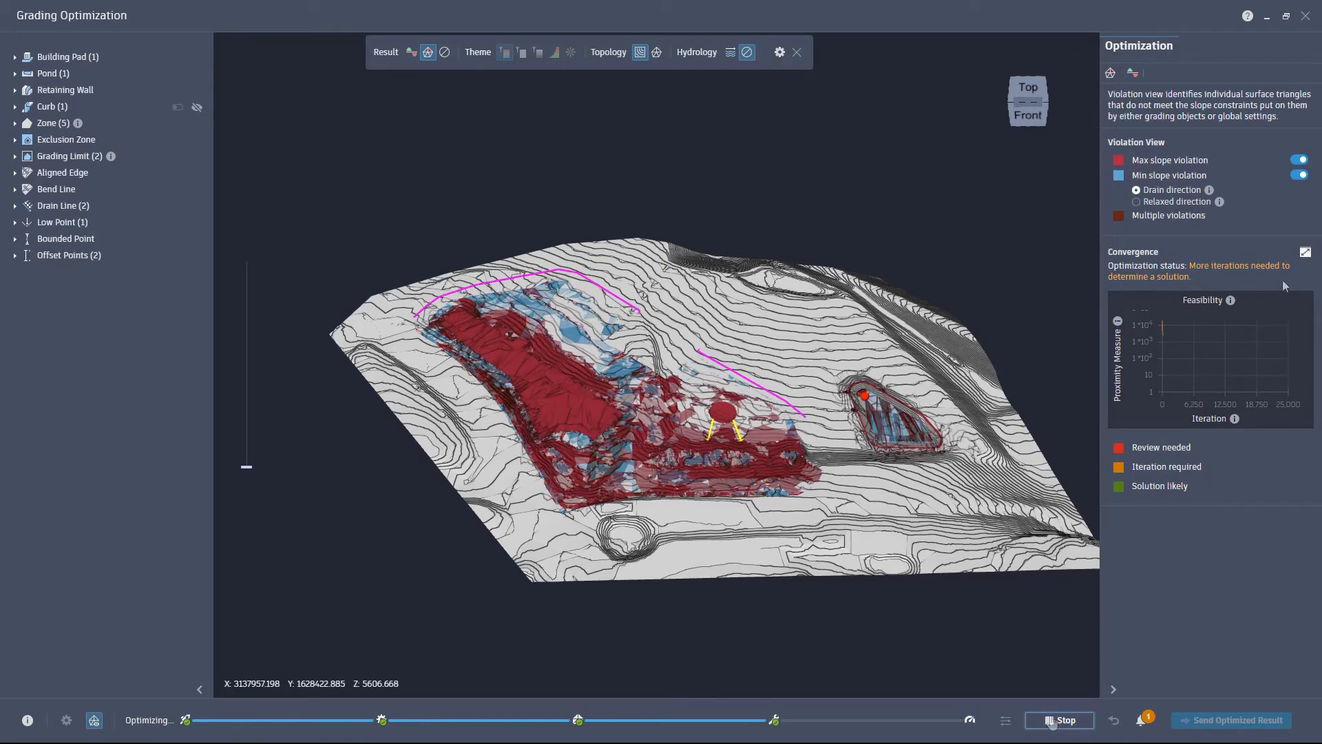
left_click(1305, 252)
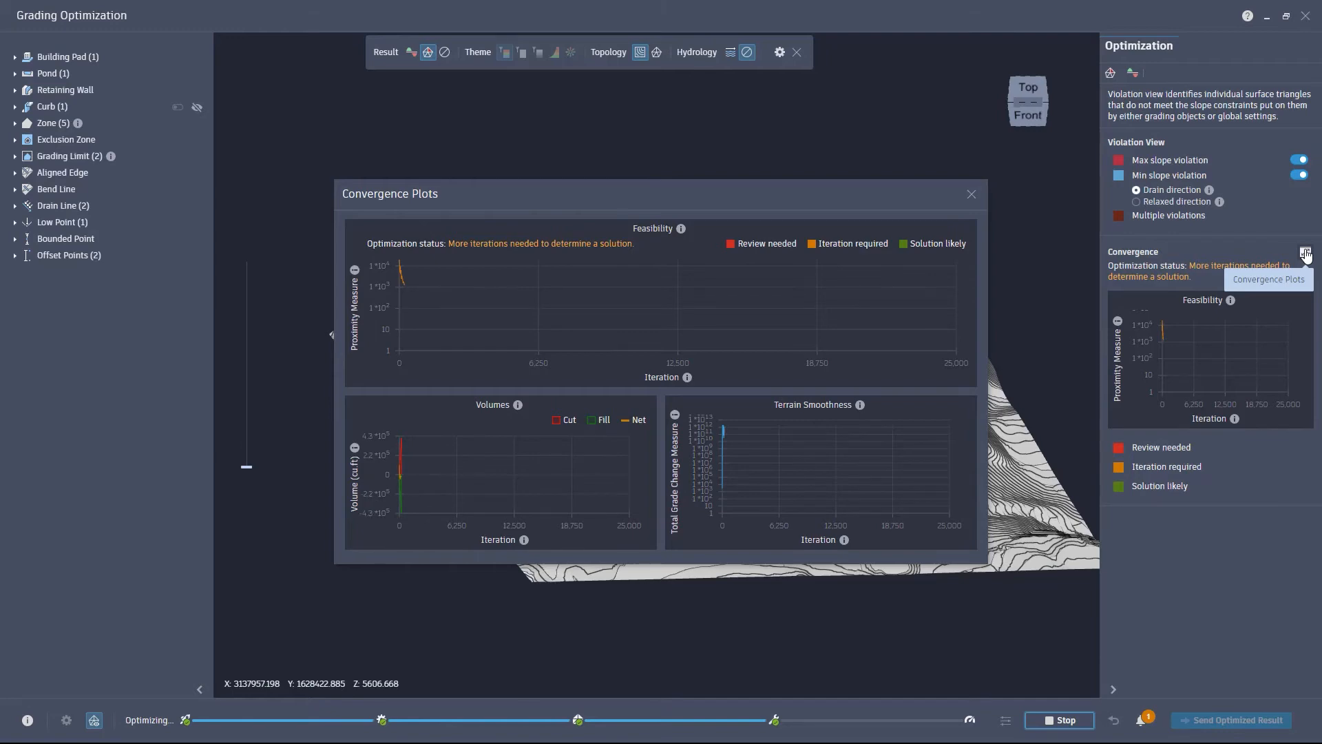
left_click(971, 193)
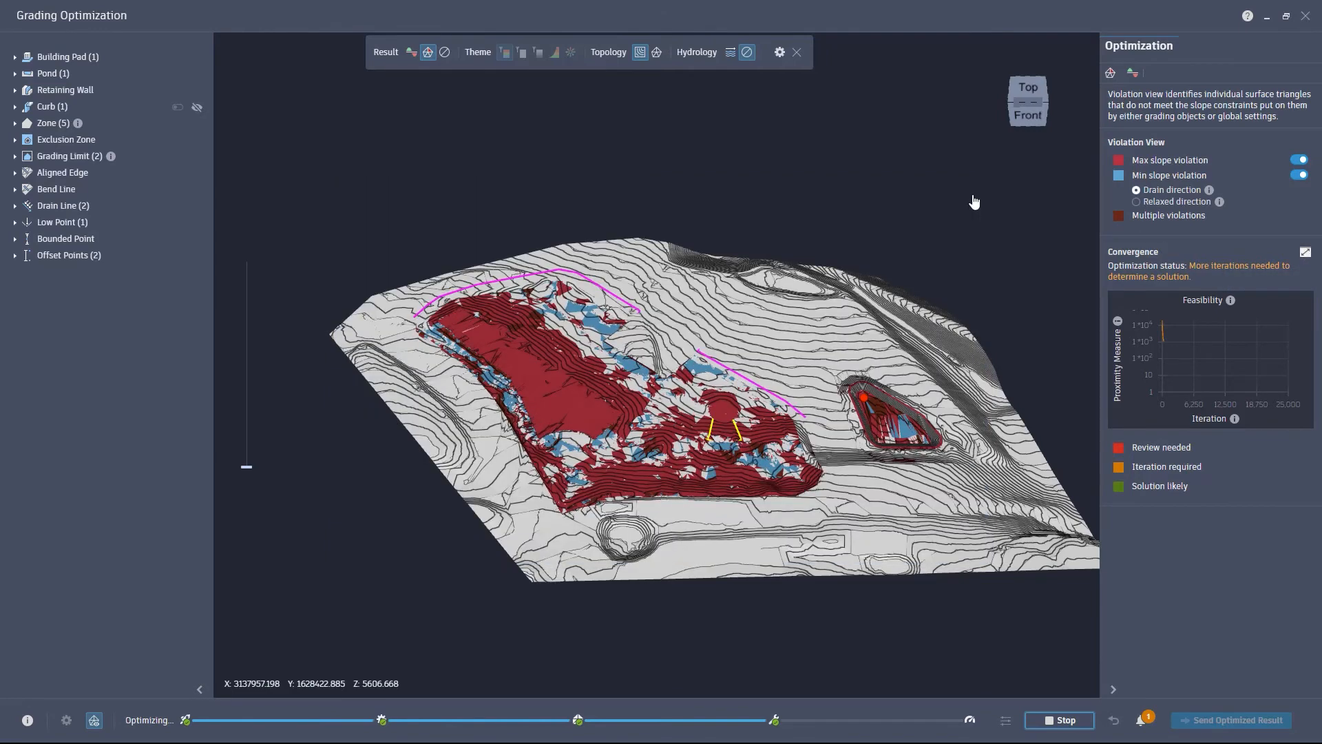